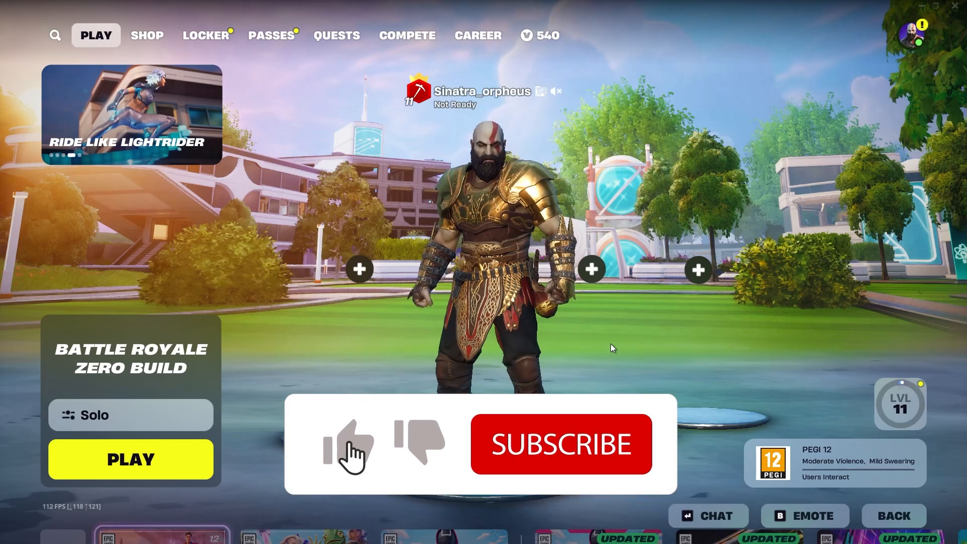
# Quit Fortnite from the lobby to return to the Windows desktop
pyautogui.click(560, 442)
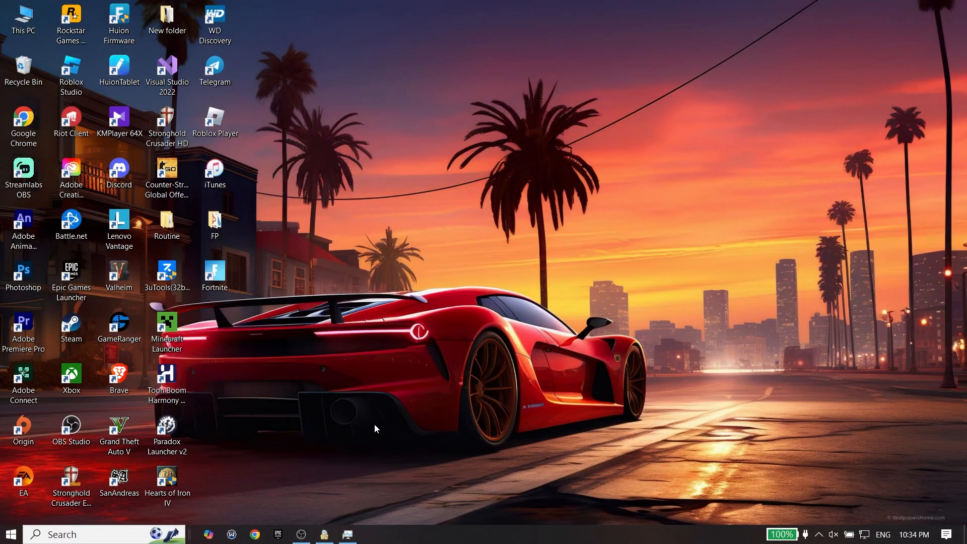
# End the leftover Epic Games Launcher process in Task Manager
pyautogui.rightClick(518, 534)
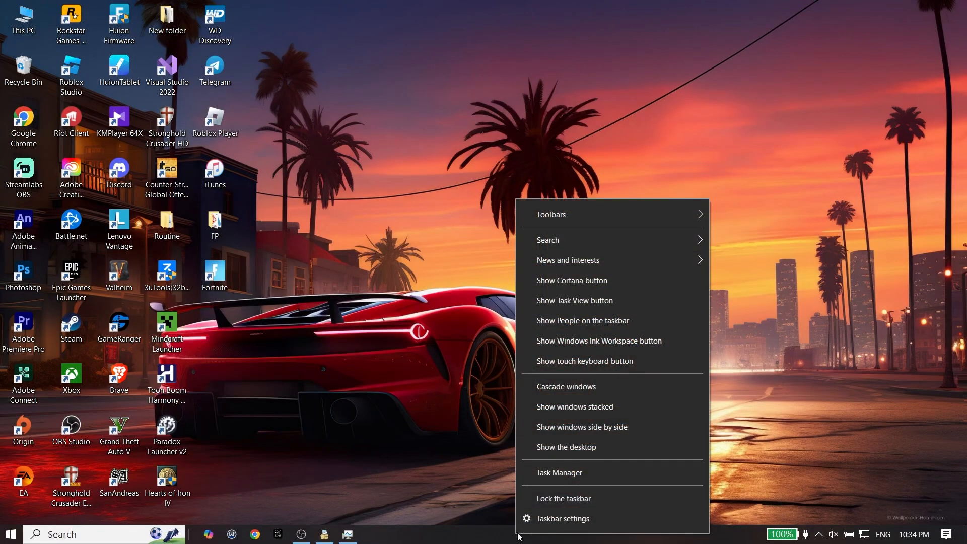
pyautogui.click(558, 472)
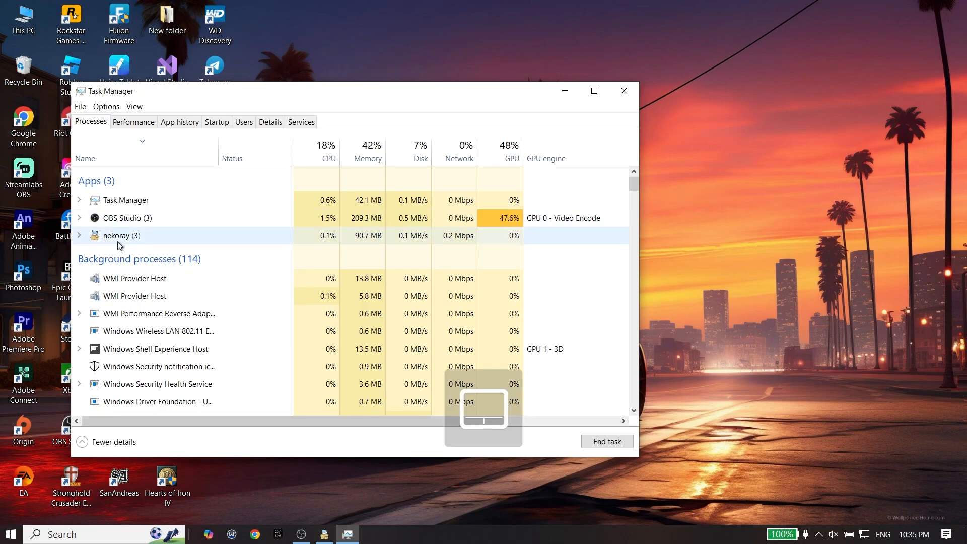
pyautogui.rightClick(126, 200)
pyautogui.write('r')
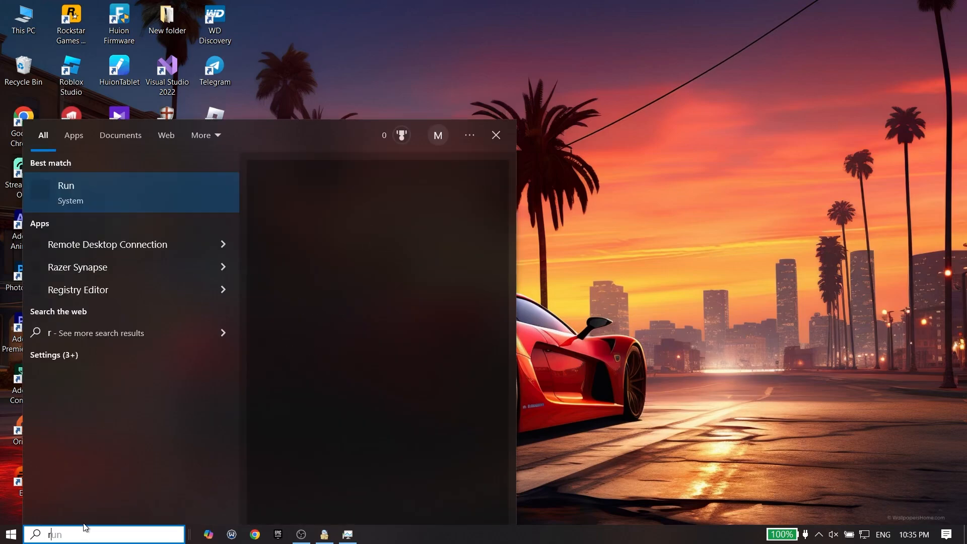
# Run %localappdata% to open the AppData\Local folder in File Explorer
pyautogui.click(66, 192)
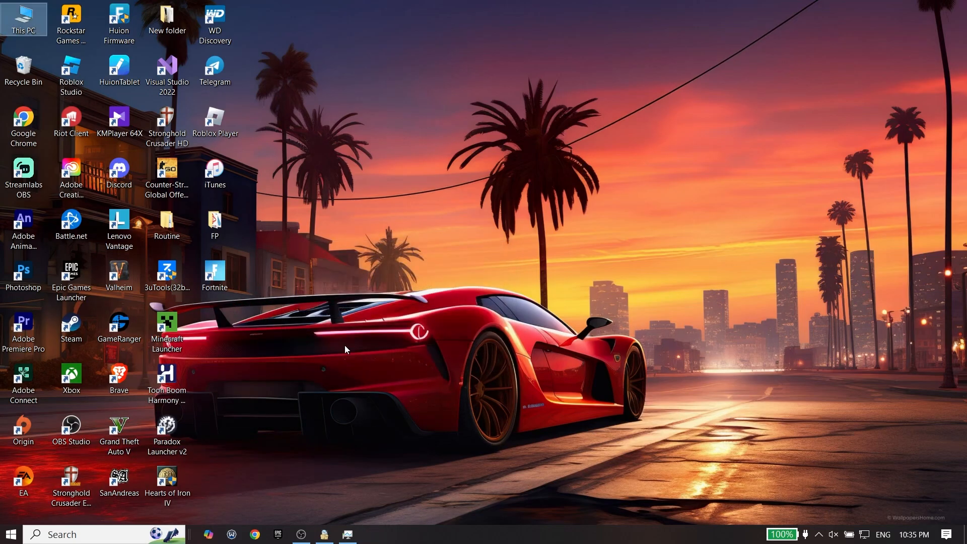
pyautogui.click(370, 534)
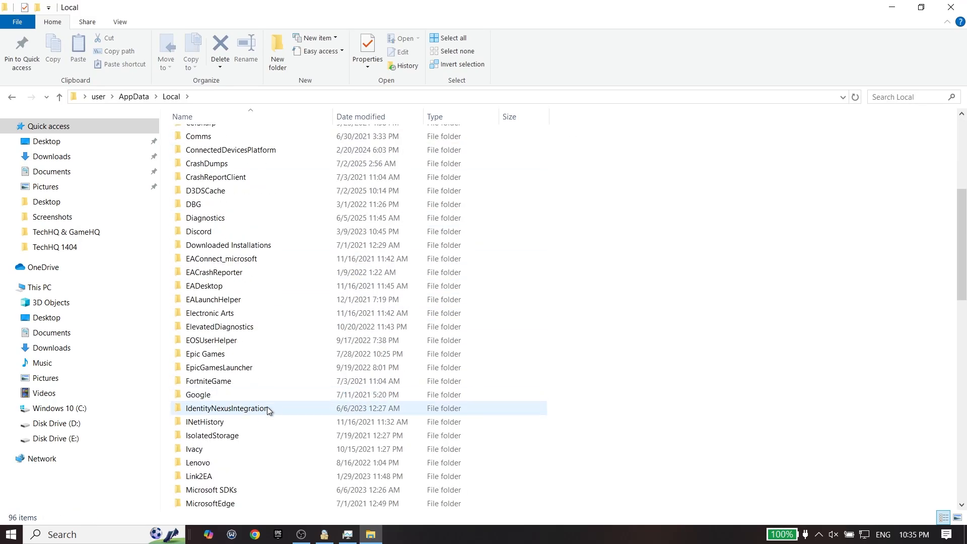
# Delete webcache_4430 from EpicGamesLauncher\Saved and relaunch Epic Games Launcher
pyautogui.click(220, 367)
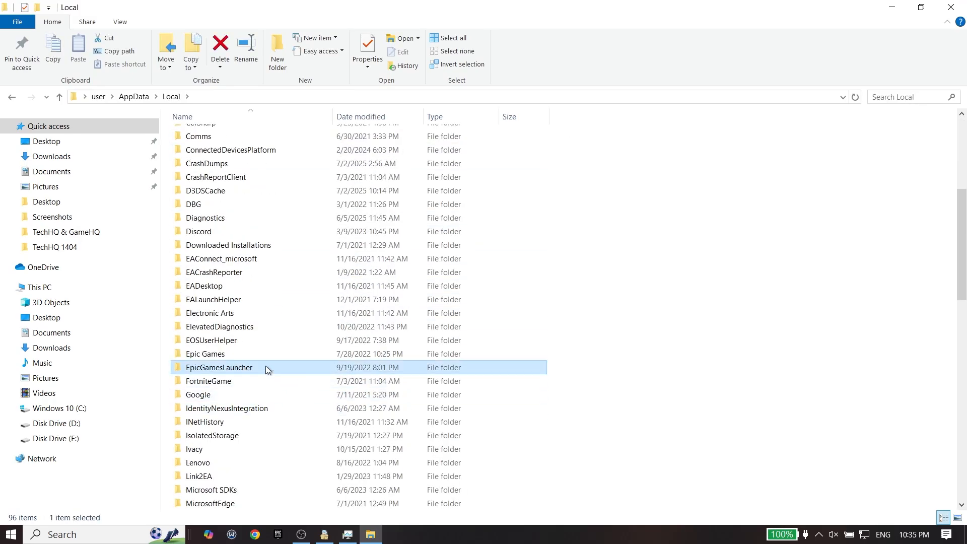
pyautogui.doubleClick(219, 367)
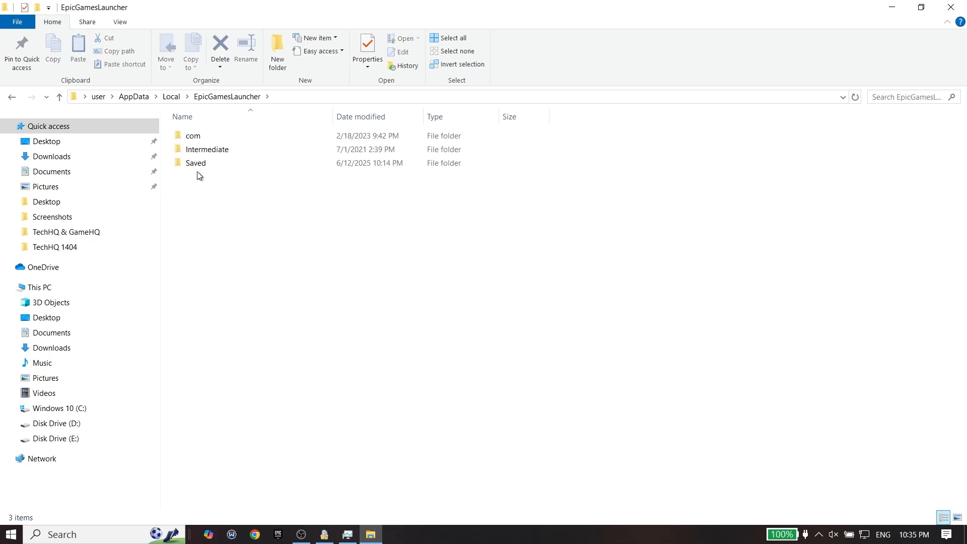
pyautogui.doubleClick(195, 163)
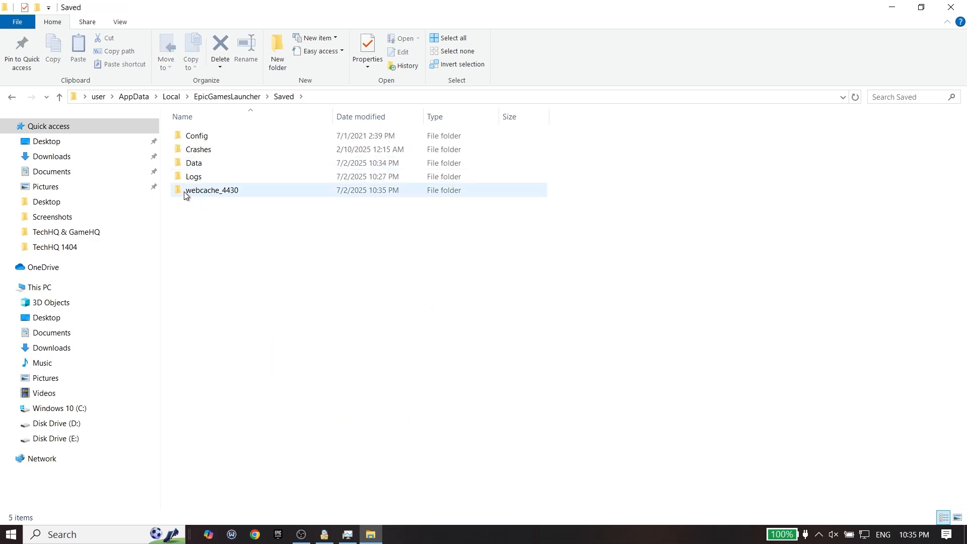
pyautogui.moveTo(216, 215)
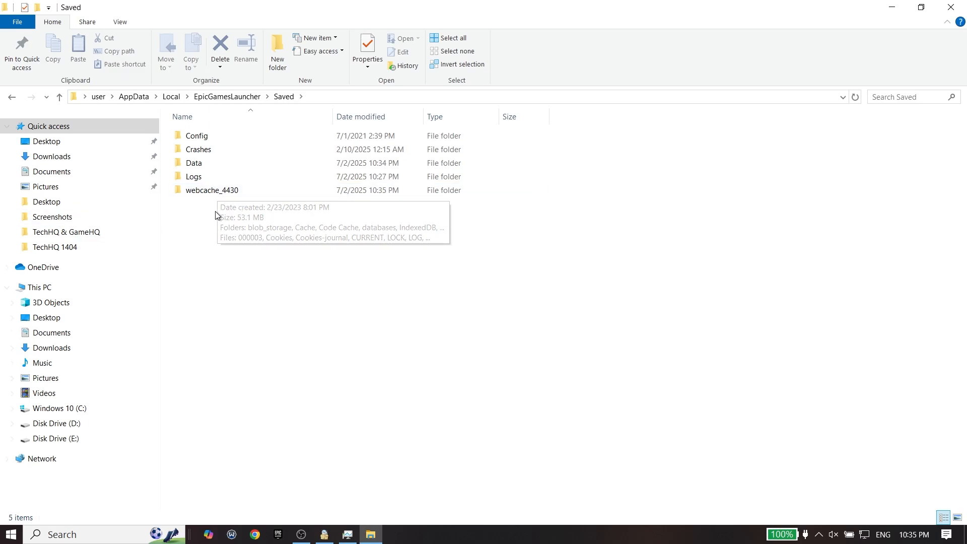
pyautogui.click(212, 190)
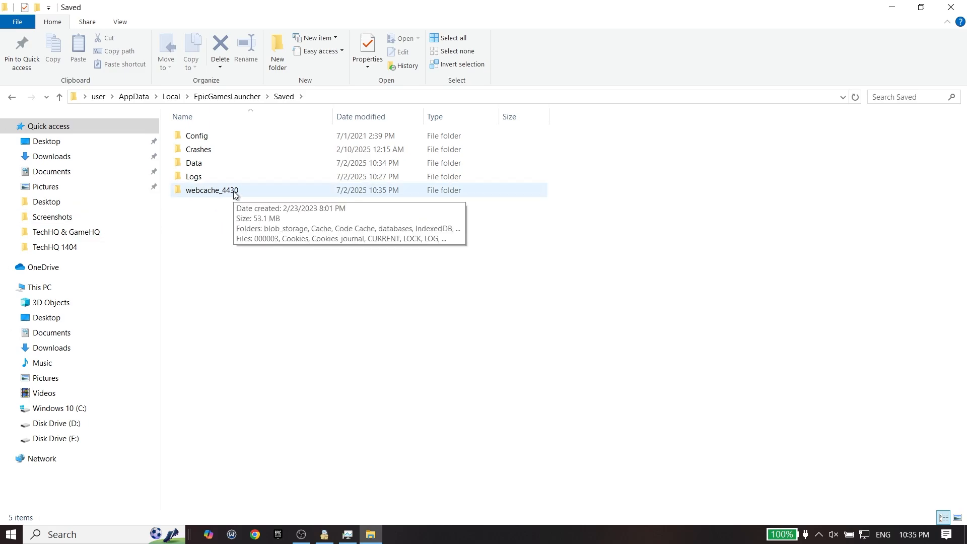
pyautogui.rightClick(211, 190)
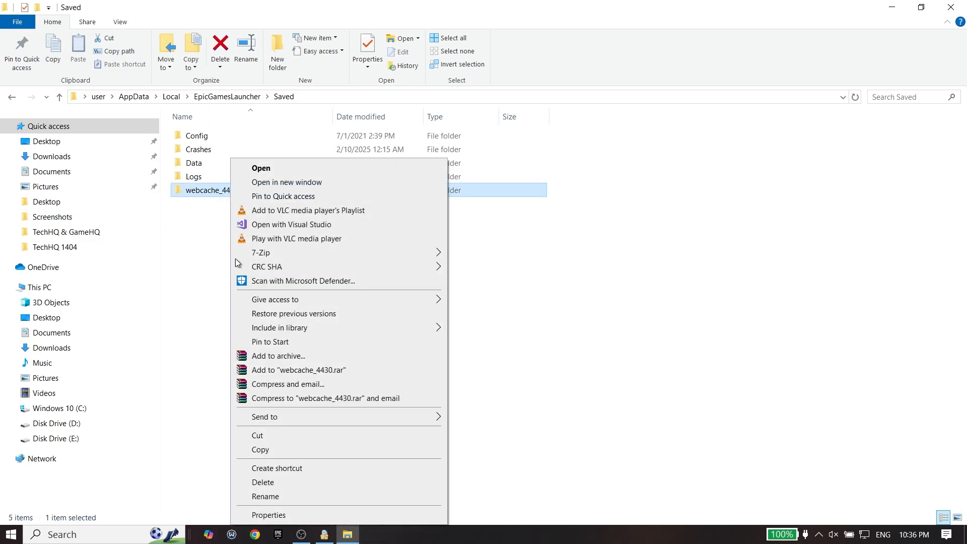
pyautogui.click(262, 482)
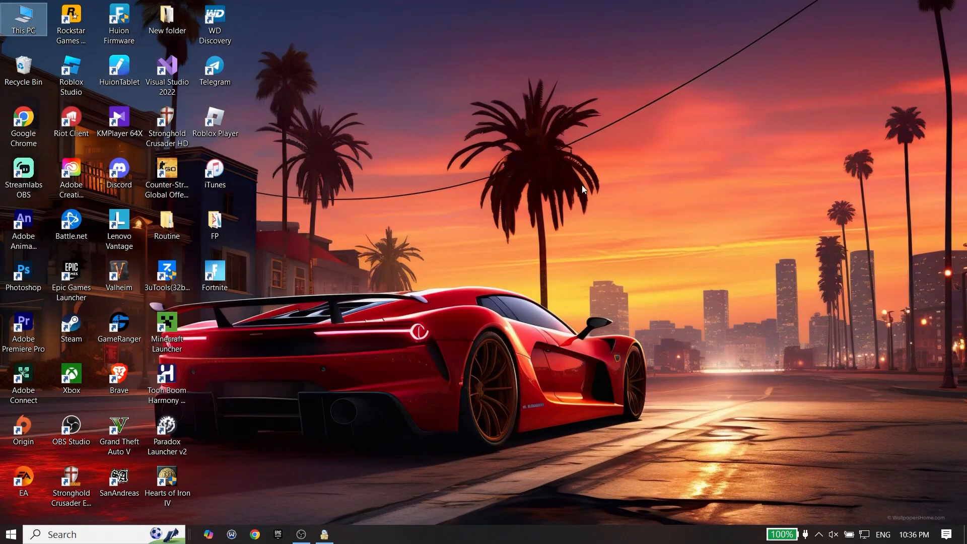
pyautogui.moveTo(414, 474)
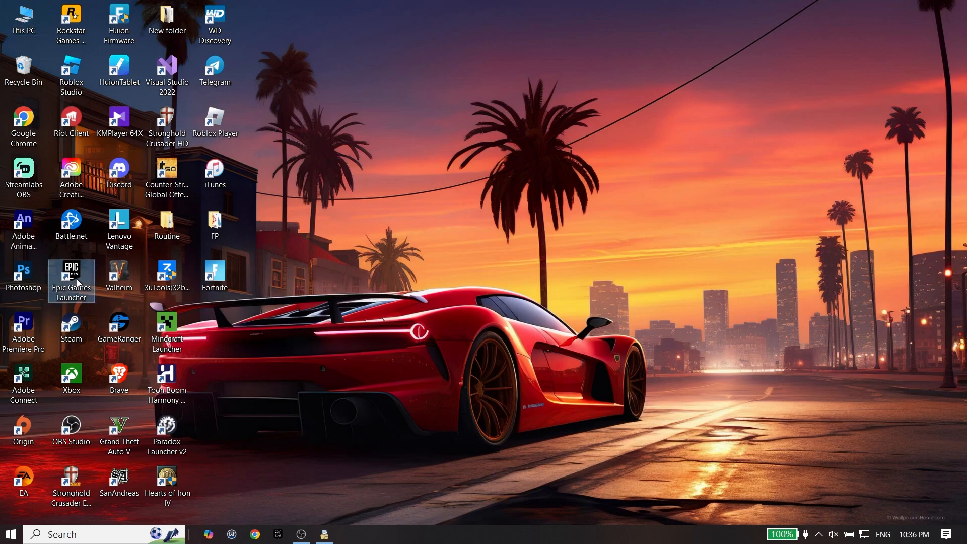
pyautogui.doubleClick(70, 275)
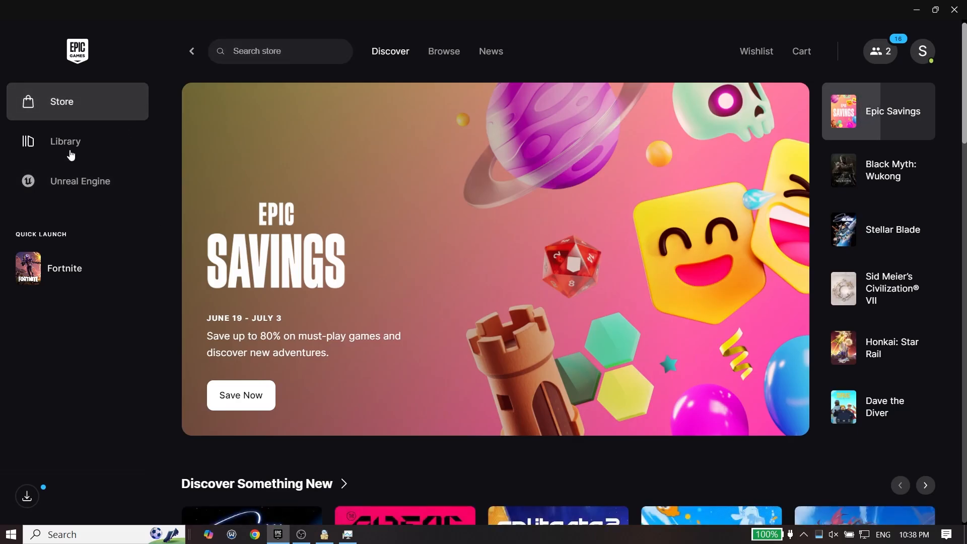
# Verify Fortnite's files through its Library Manage options, then restart Windows
pyautogui.click(65, 141)
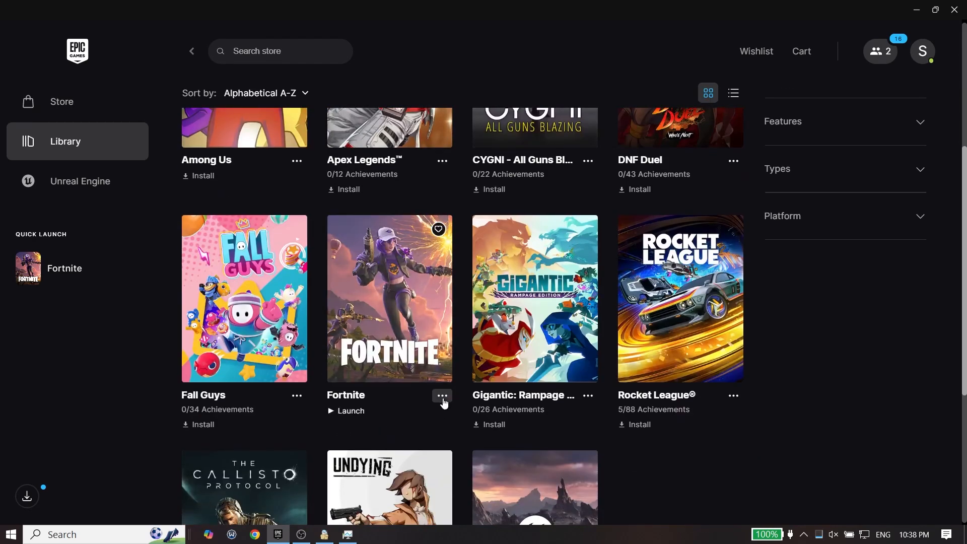
pyautogui.click(441, 398)
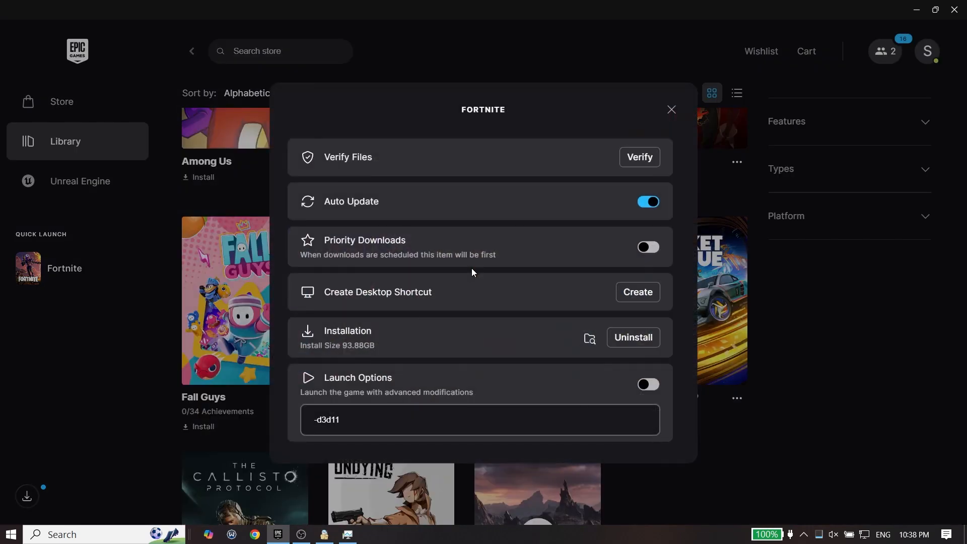
pyautogui.moveTo(618, 207)
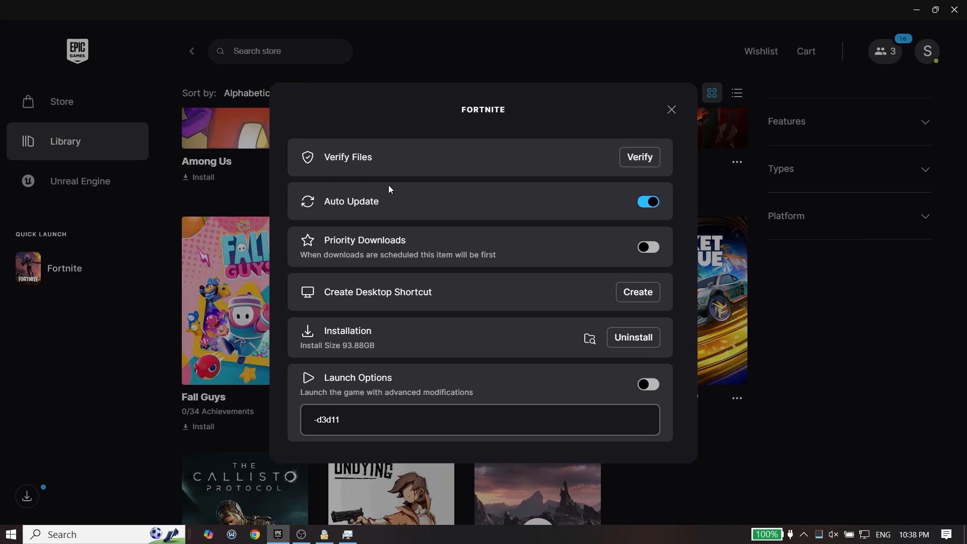
pyautogui.moveTo(643, 116)
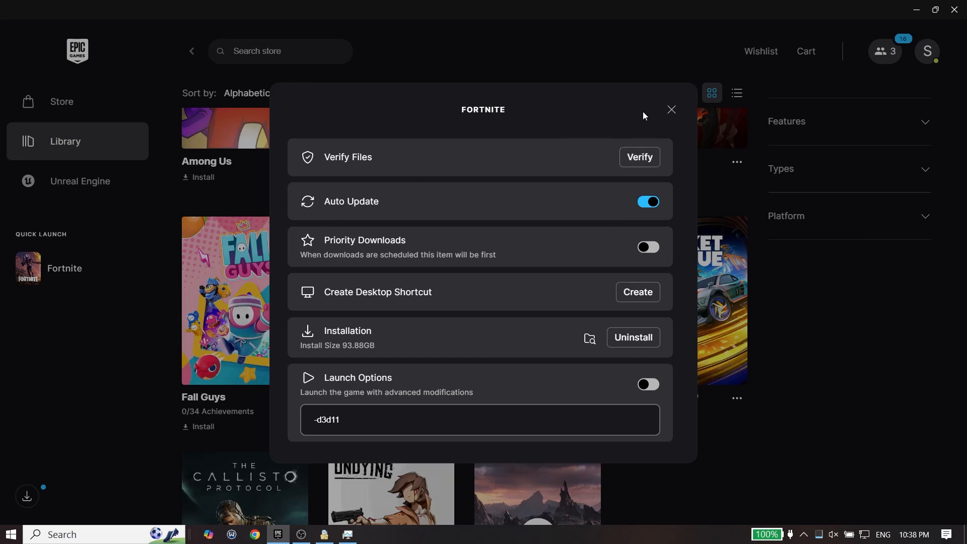
pyautogui.click(670, 109)
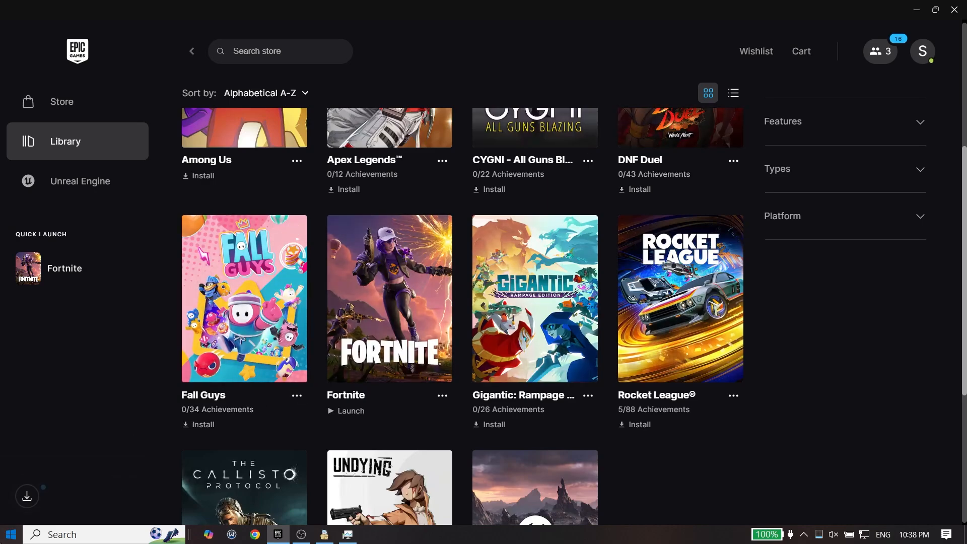
pyautogui.click(10, 534)
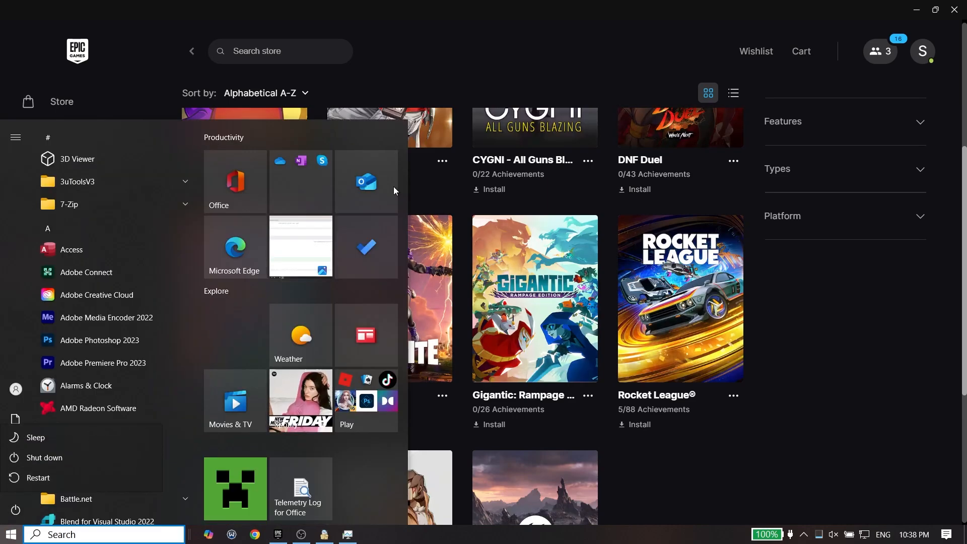
pyautogui.click(380, 85)
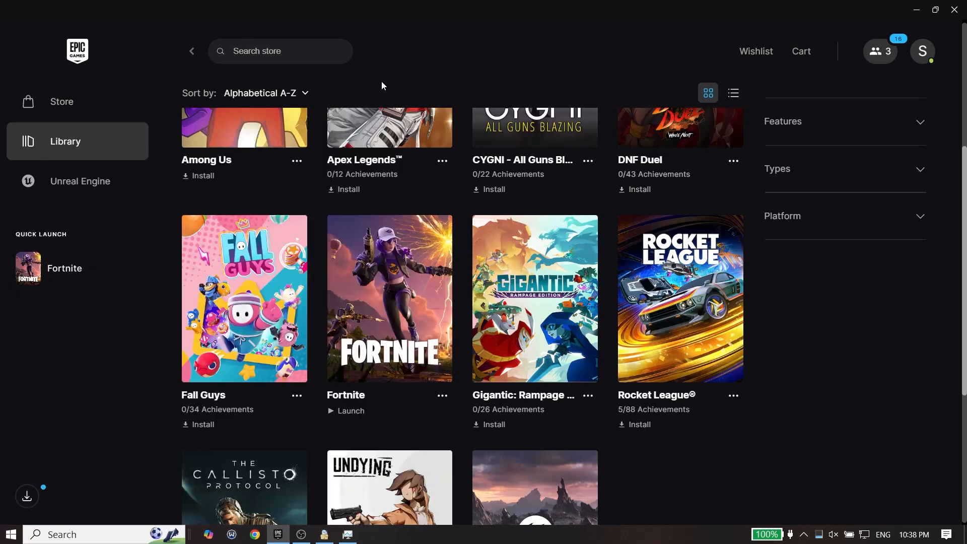